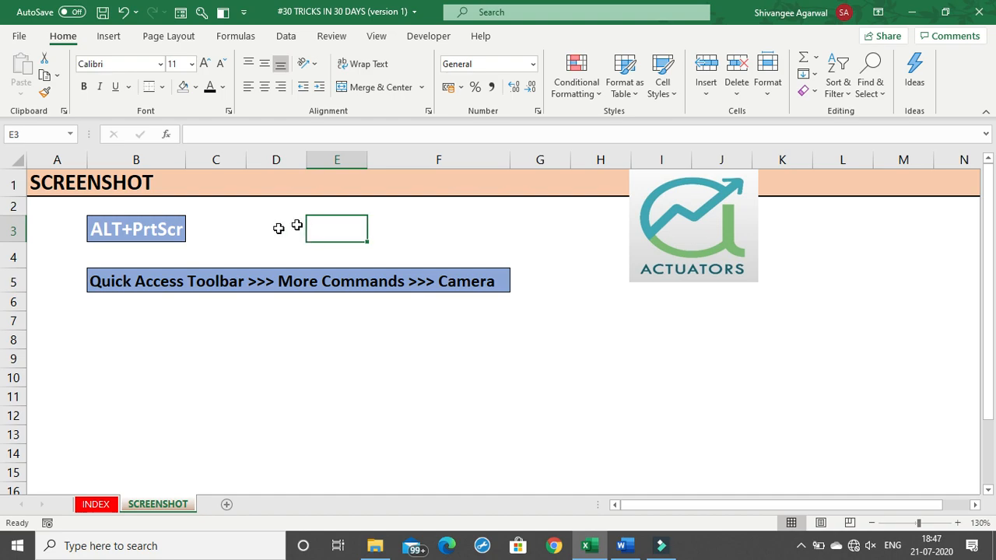
pyautogui.moveTo(283, 296)
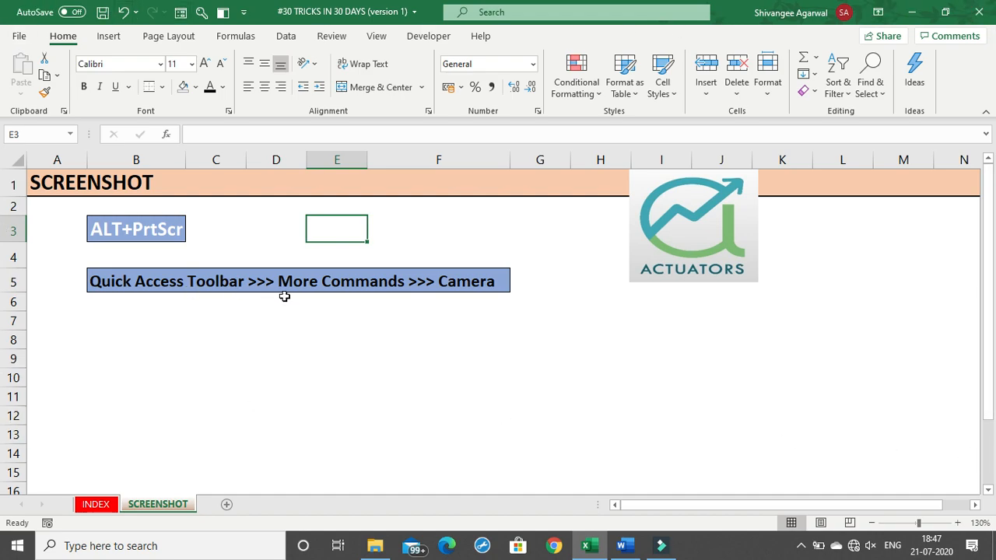
pyautogui.moveTo(380, 371)
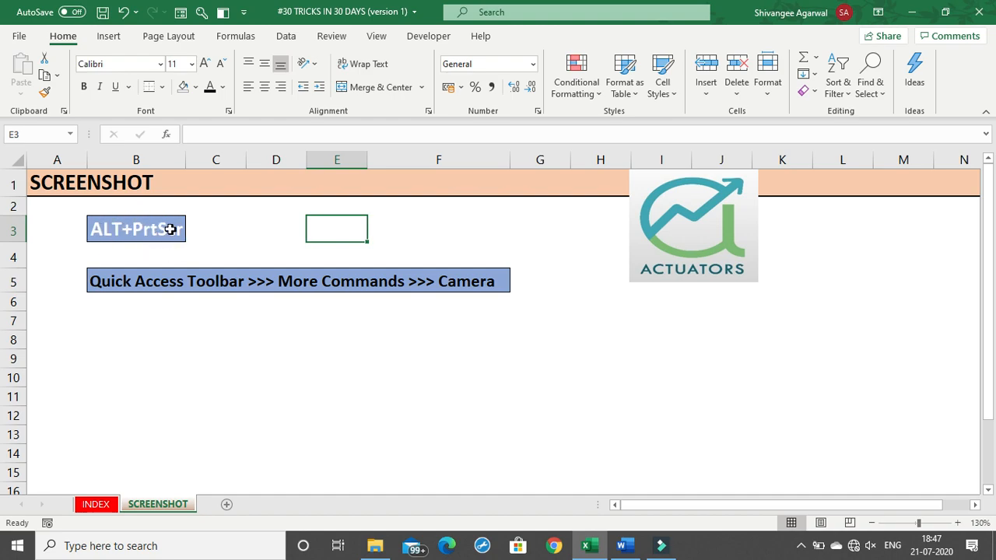
pyautogui.moveTo(237, 245)
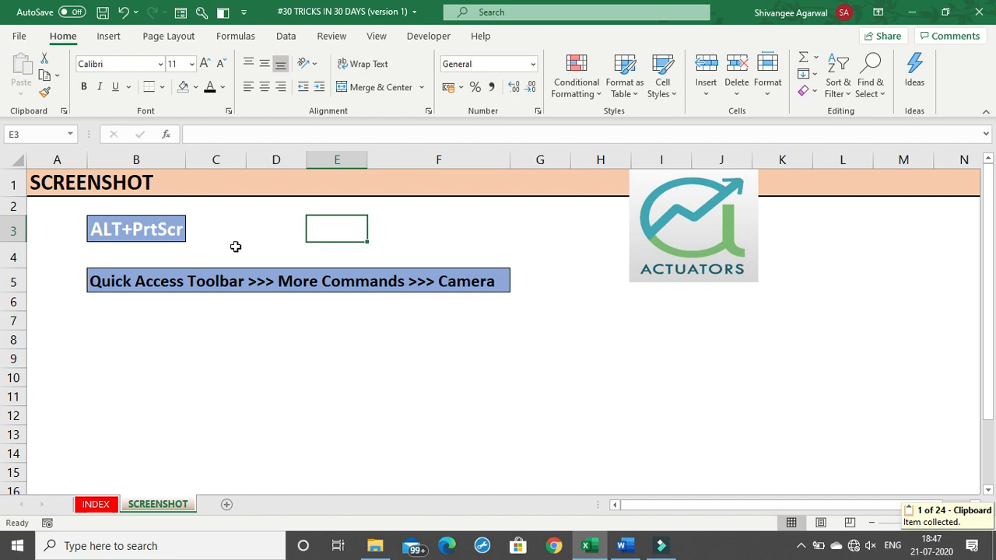
pyautogui.moveTo(137, 236)
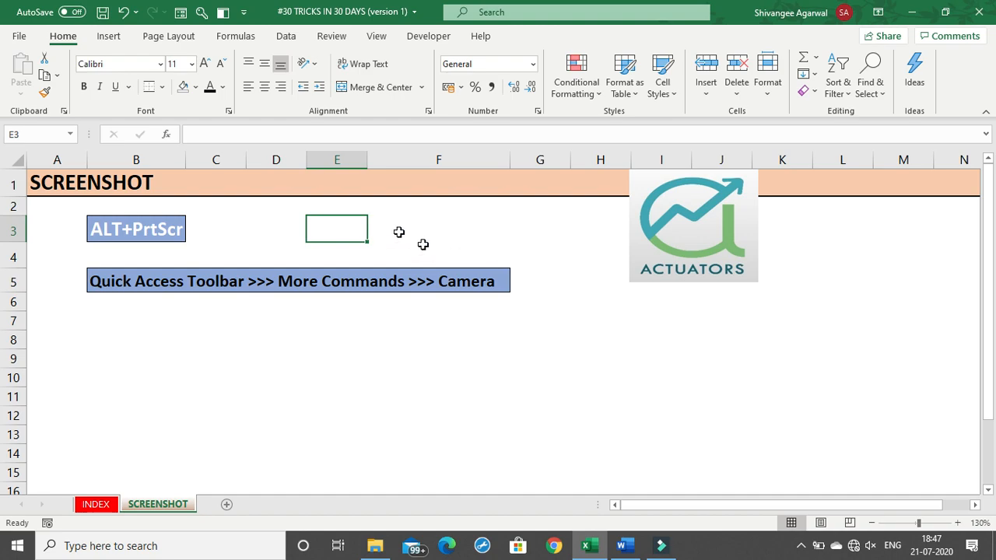
pyautogui.moveTo(65, 75)
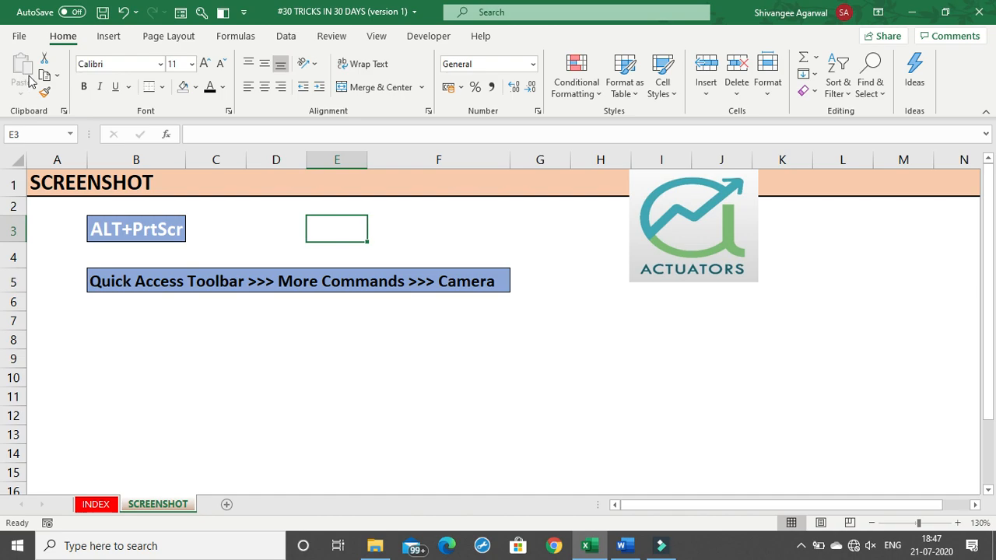
# Show the Clipboard pane with the captured window image, then switch over to the Word document
pyautogui.click(64, 111)
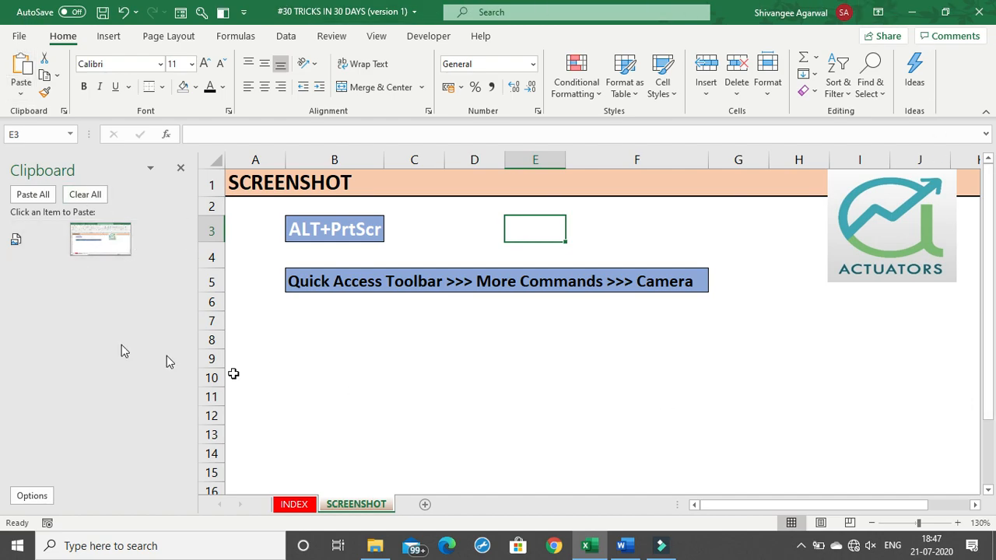
pyautogui.moveTo(423, 337)
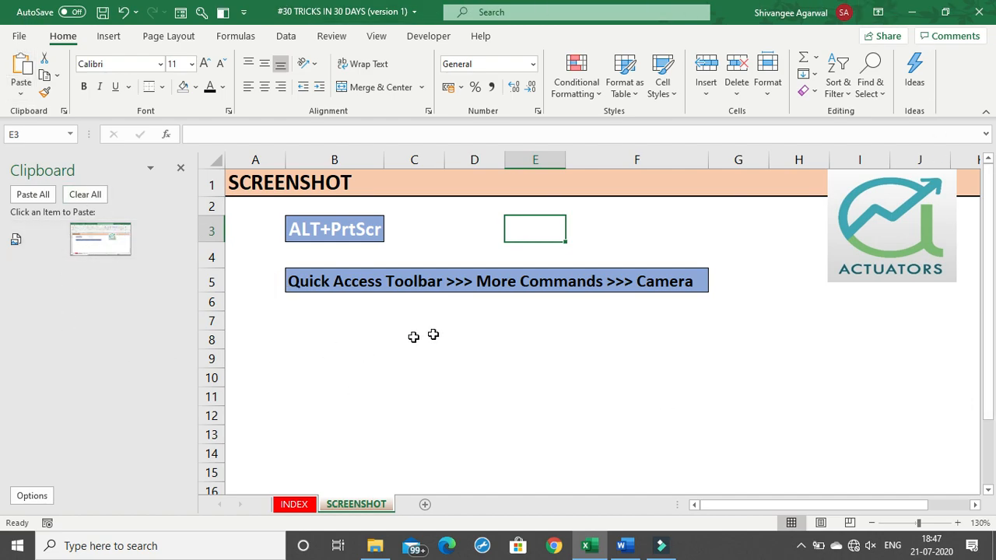
pyautogui.click(624, 545)
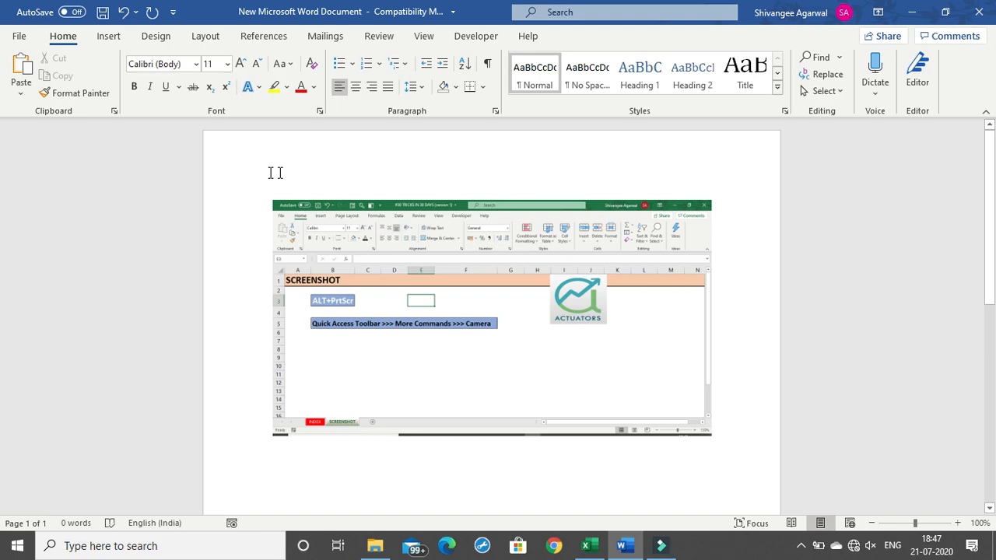
pyautogui.moveTo(669, 464)
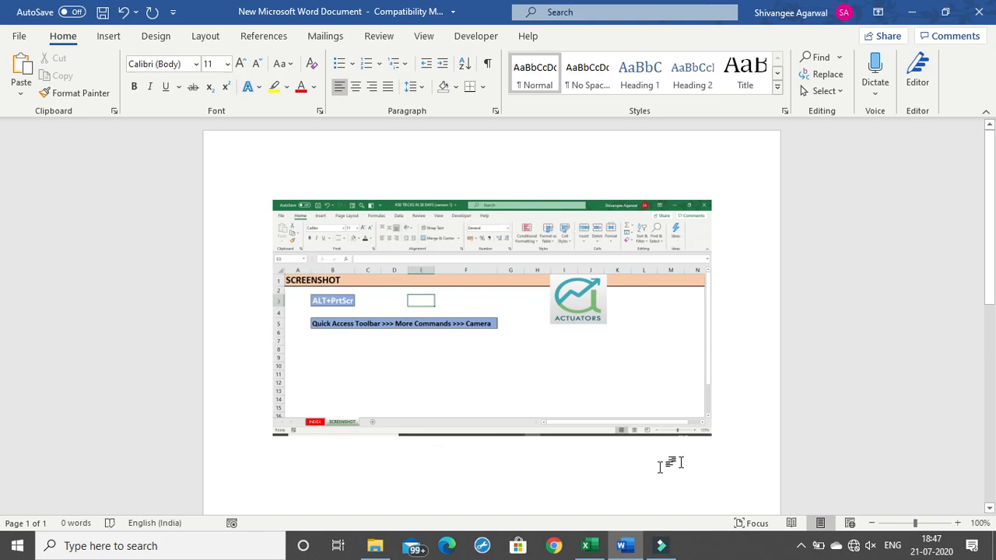
pyautogui.moveTo(637, 252)
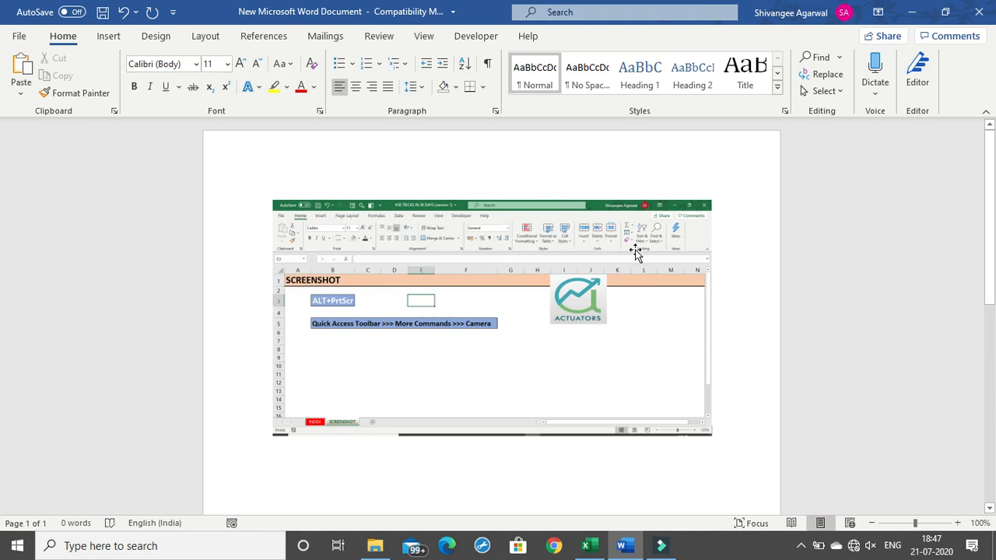
pyautogui.moveTo(650, 293)
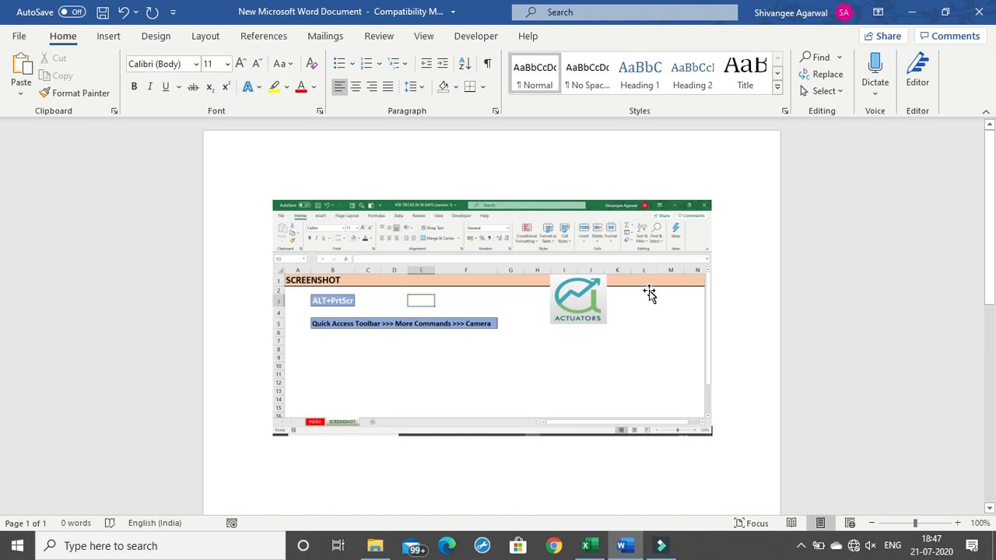
pyautogui.moveTo(648, 296)
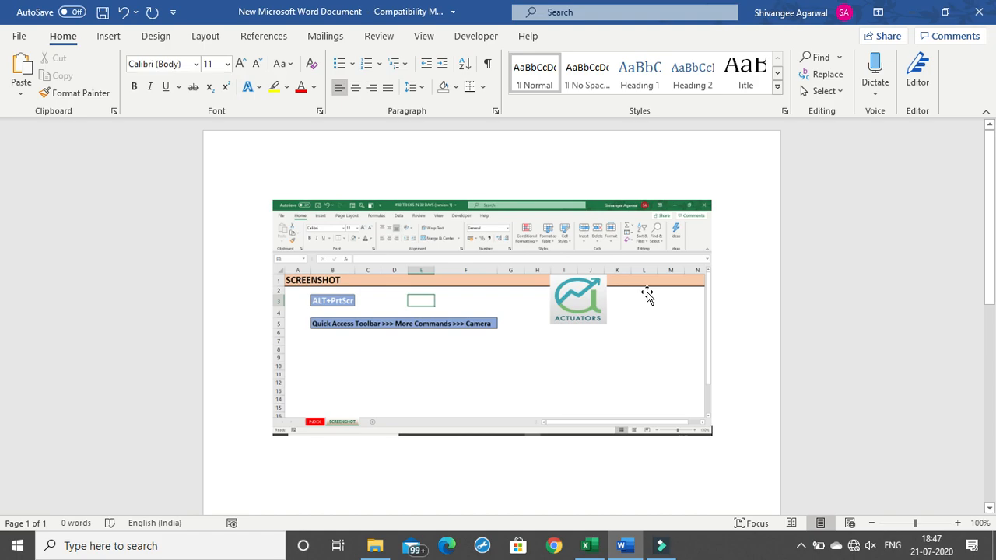
pyautogui.moveTo(591, 477)
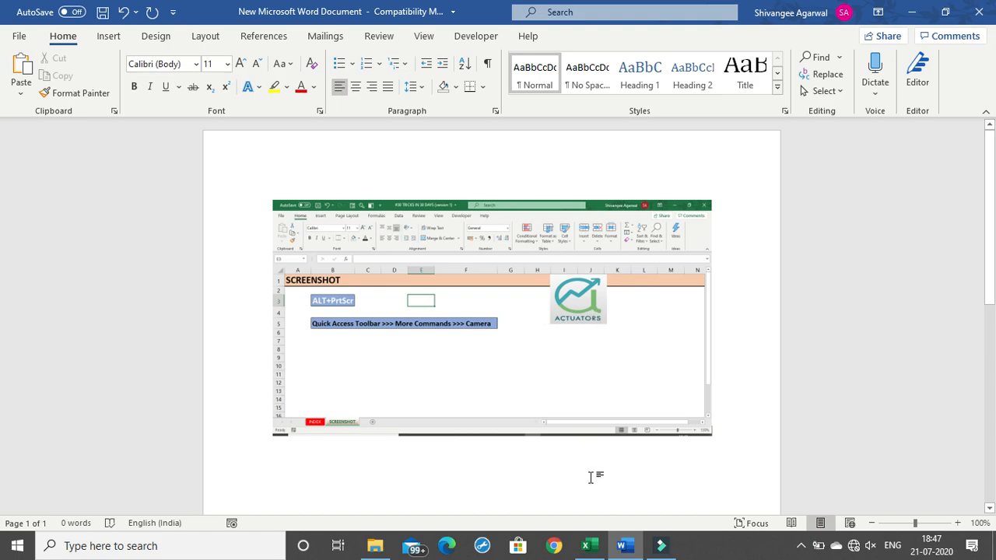
# Return from the Word document, where the screenshot was pasted, to the Excel workbook
pyautogui.click(590, 545)
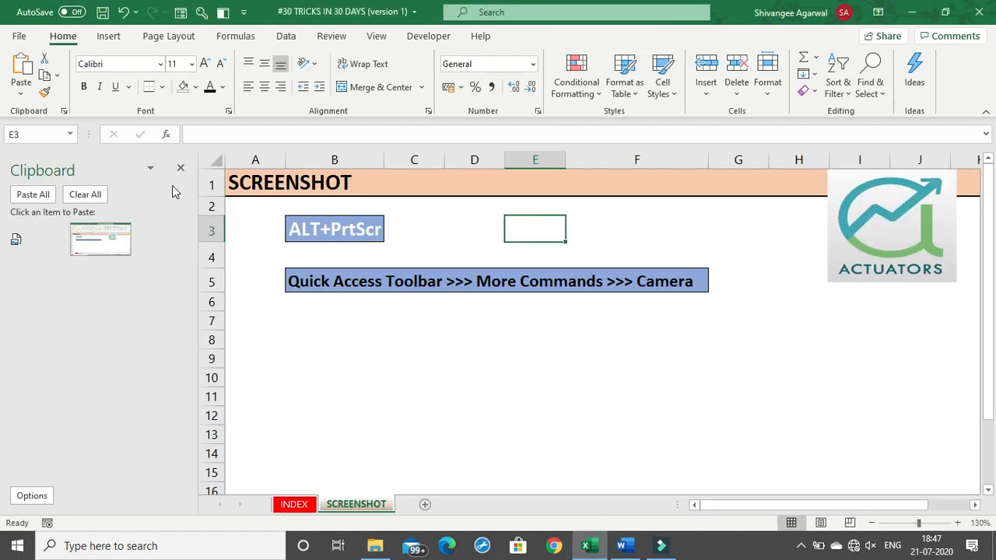
# Close the Clipboard pane so the SCREENSHOT sheet shows at full width
pyautogui.click(180, 168)
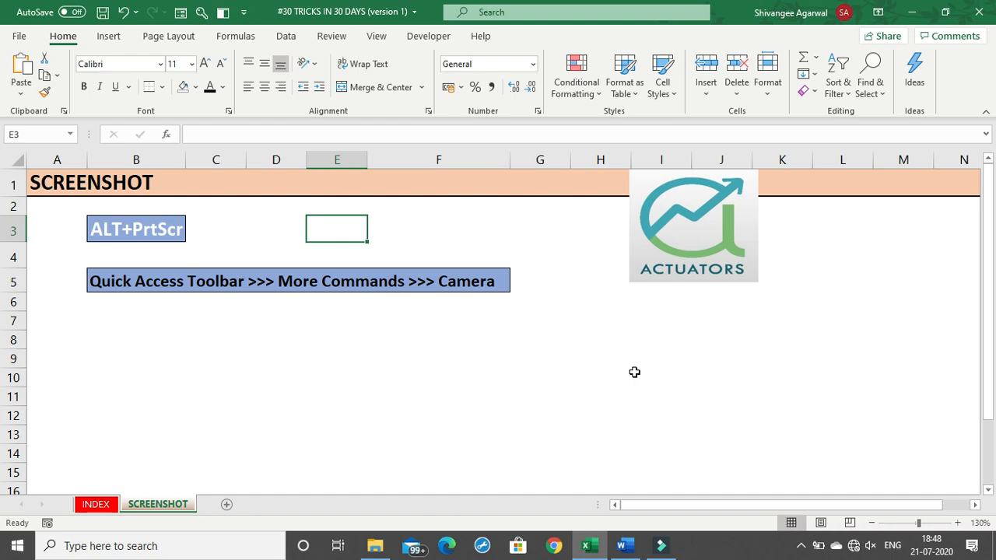
pyautogui.moveTo(604, 448)
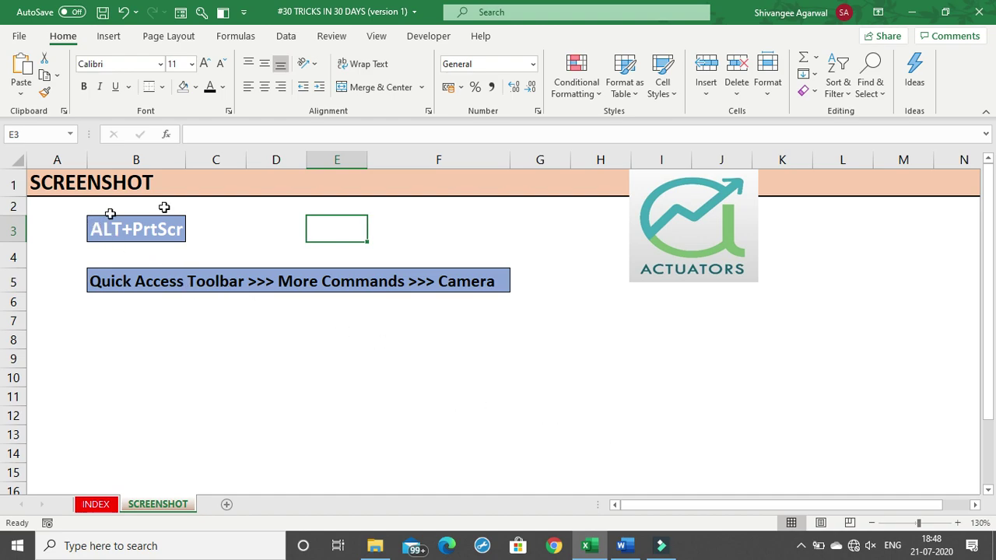
pyautogui.moveTo(575, 380)
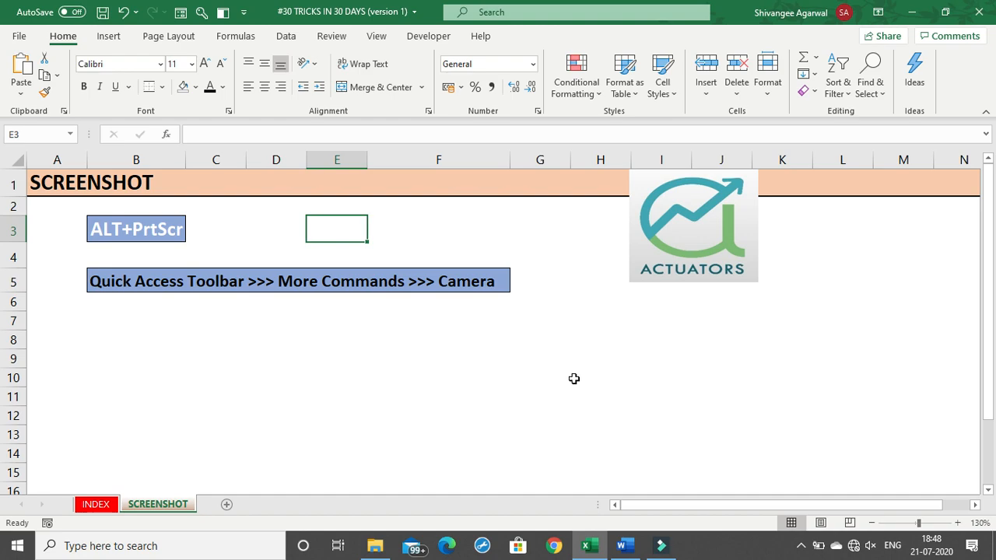
pyautogui.moveTo(473, 355)
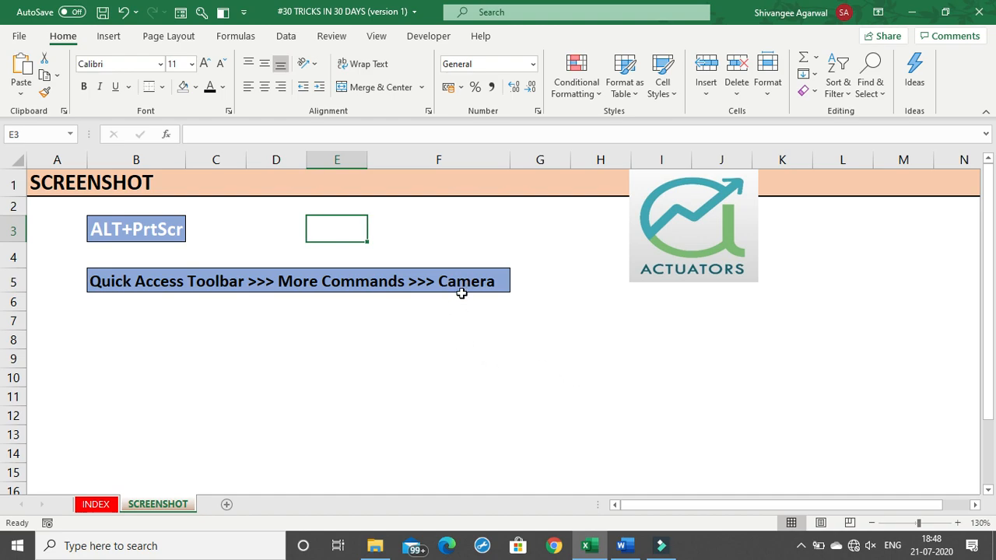
pyautogui.moveTo(54, 8)
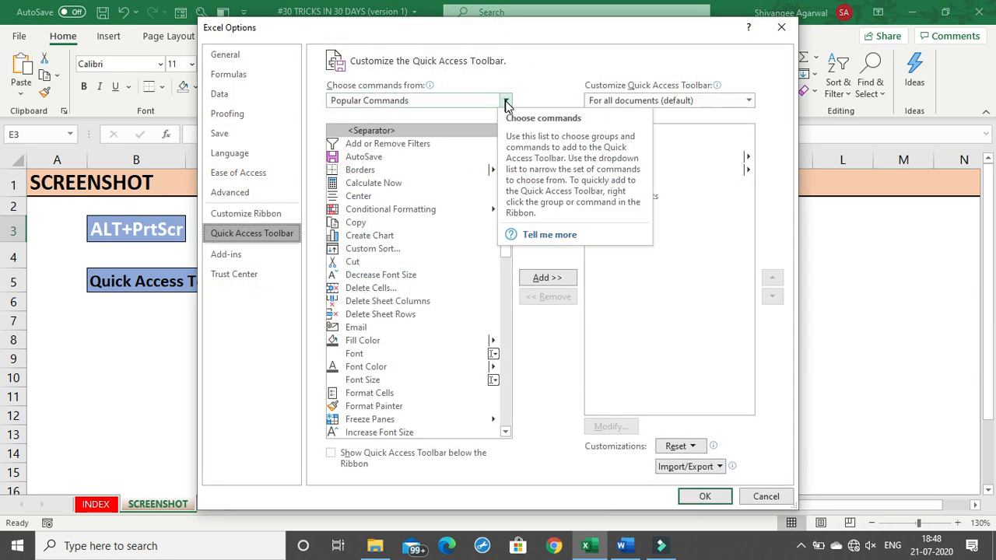
# List All Commands, add Camera to the Quick Access Toolbar and confirm the options
pyautogui.click(506, 100)
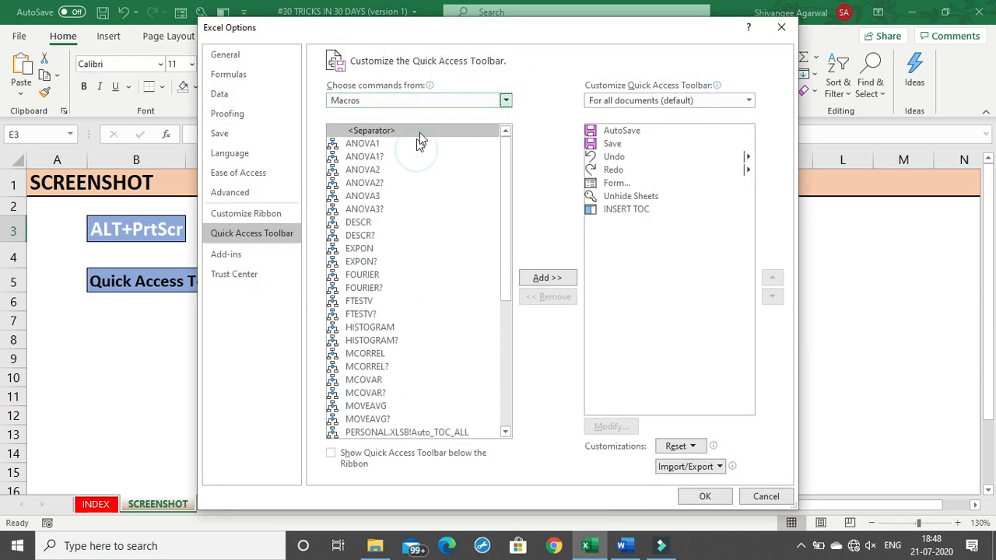
pyautogui.click(361, 143)
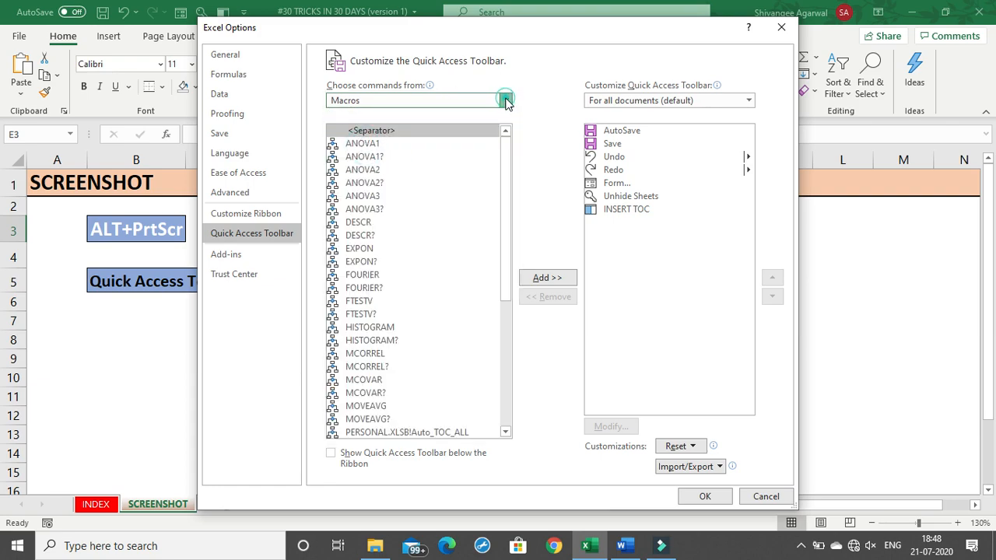
pyautogui.click(504, 99)
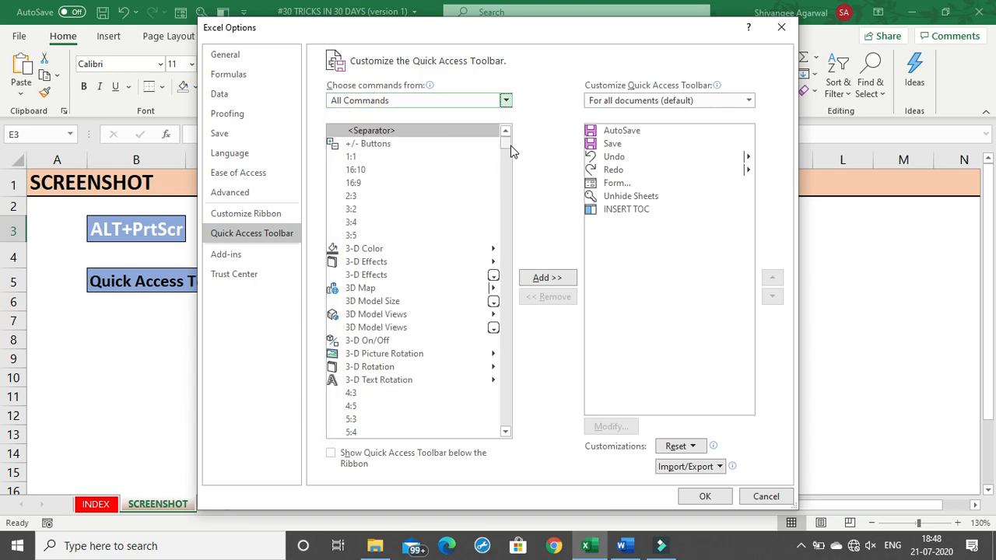
pyautogui.scroll(-3)
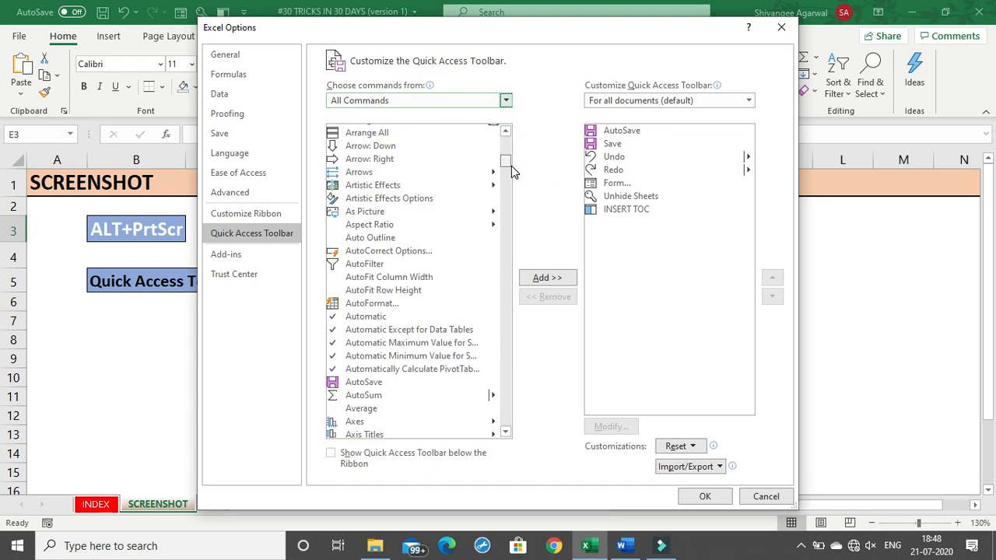
pyautogui.scroll(-3)
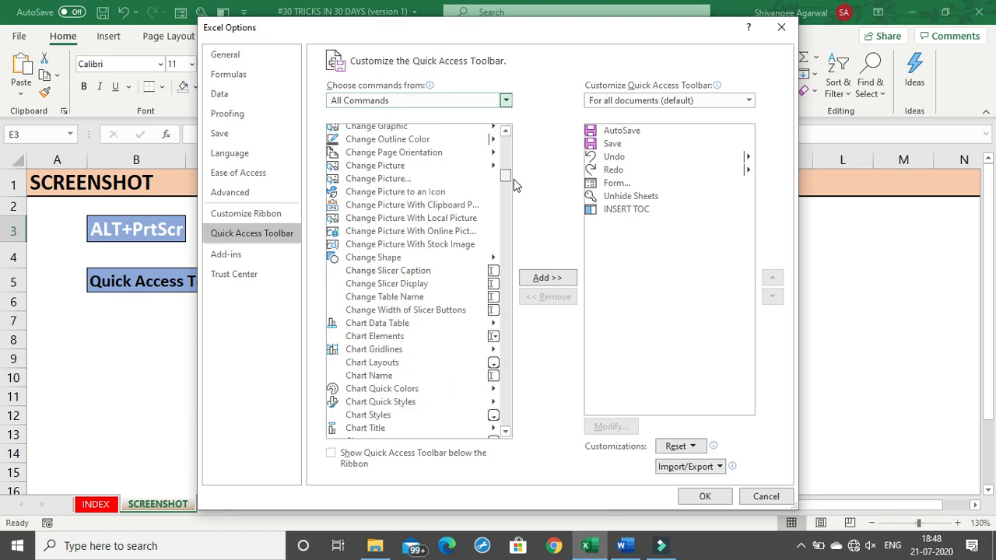
pyautogui.scroll(3)
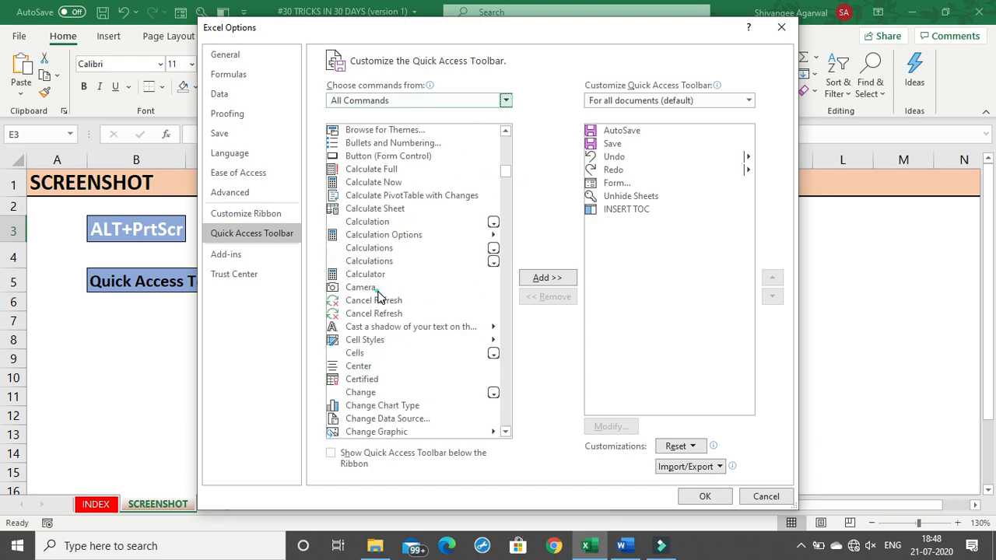
pyautogui.click(548, 277)
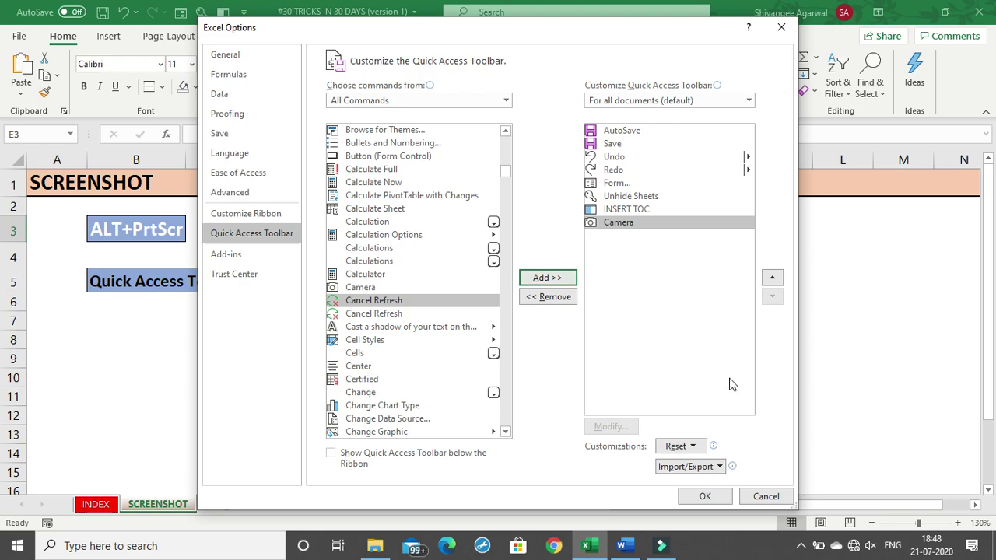
pyautogui.click(704, 497)
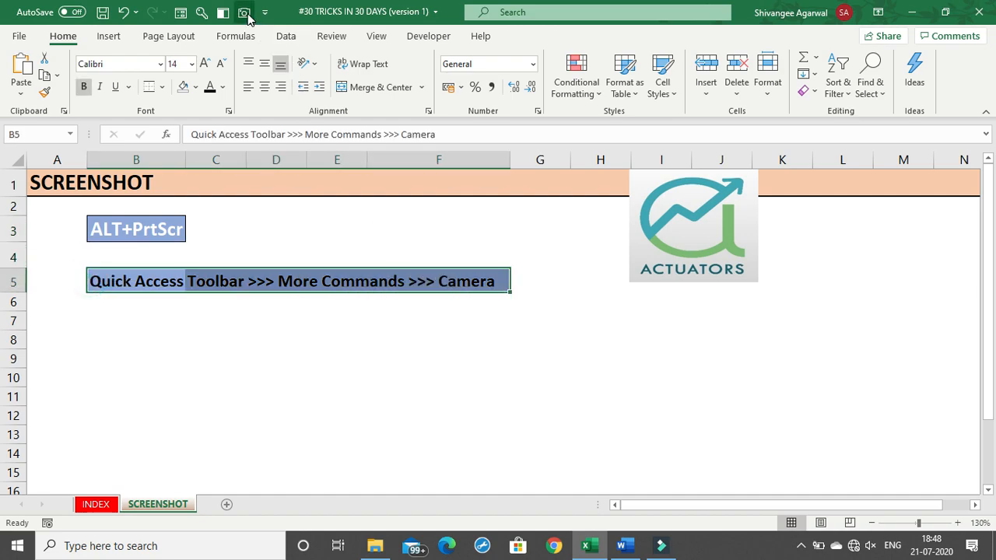
# Capture the selected B5:F5 banner with the Camera tool and drop the picture below it
pyautogui.click(243, 13)
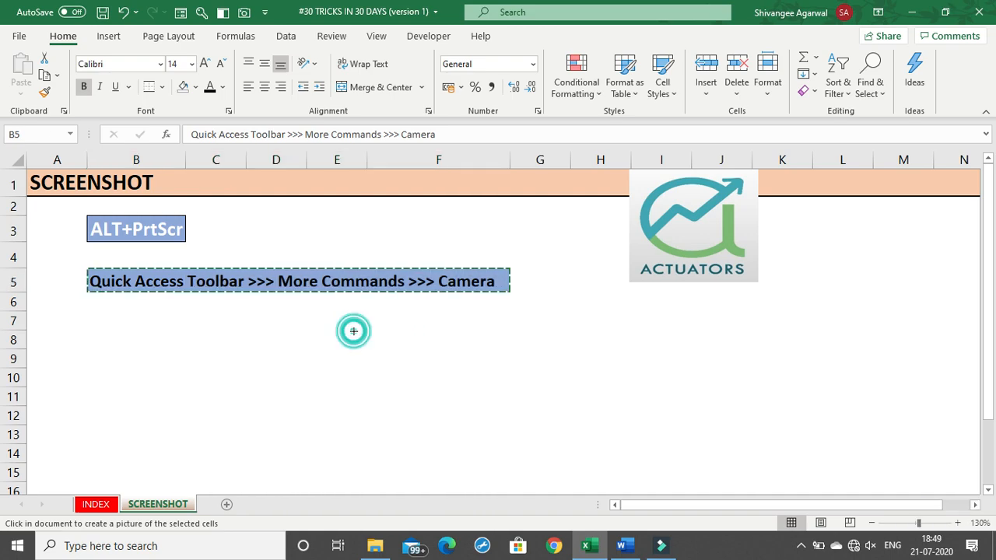
pyautogui.click(353, 332)
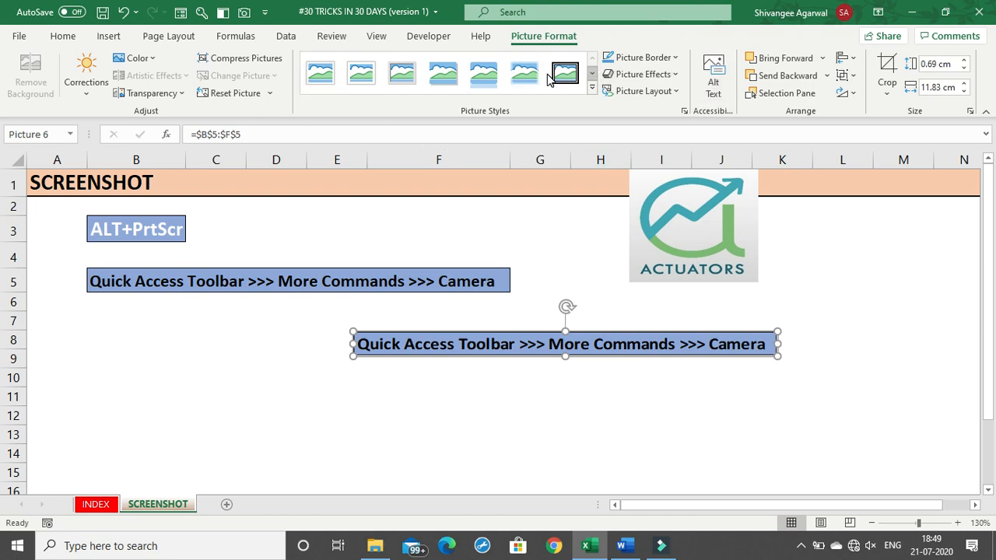
pyautogui.click(525, 73)
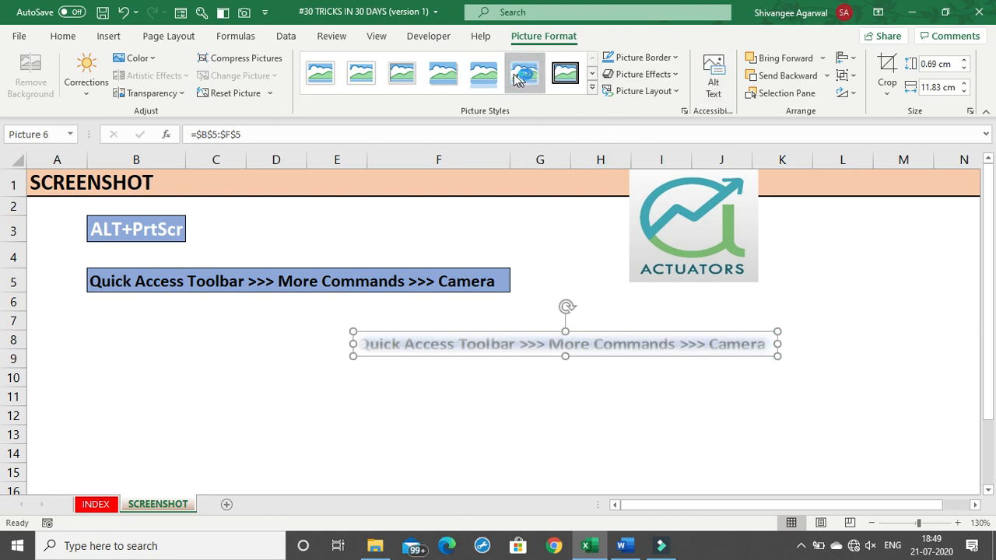
pyautogui.click(565, 73)
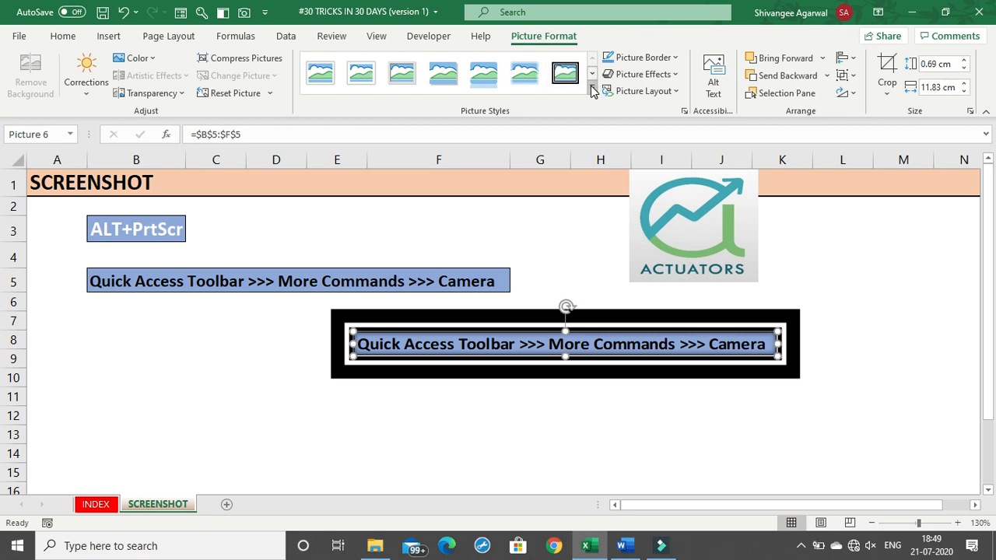
pyautogui.moveTo(623, 256)
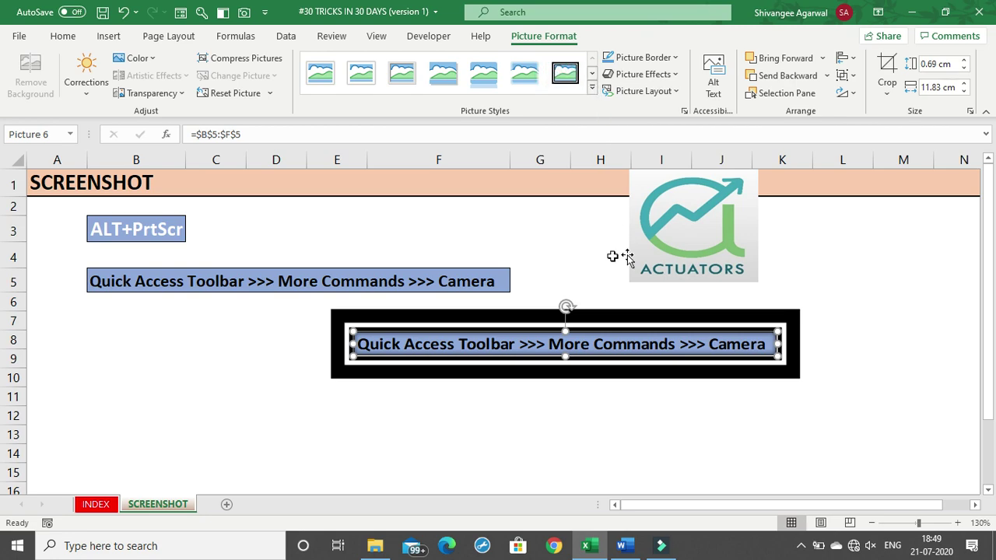
pyautogui.click(321, 73)
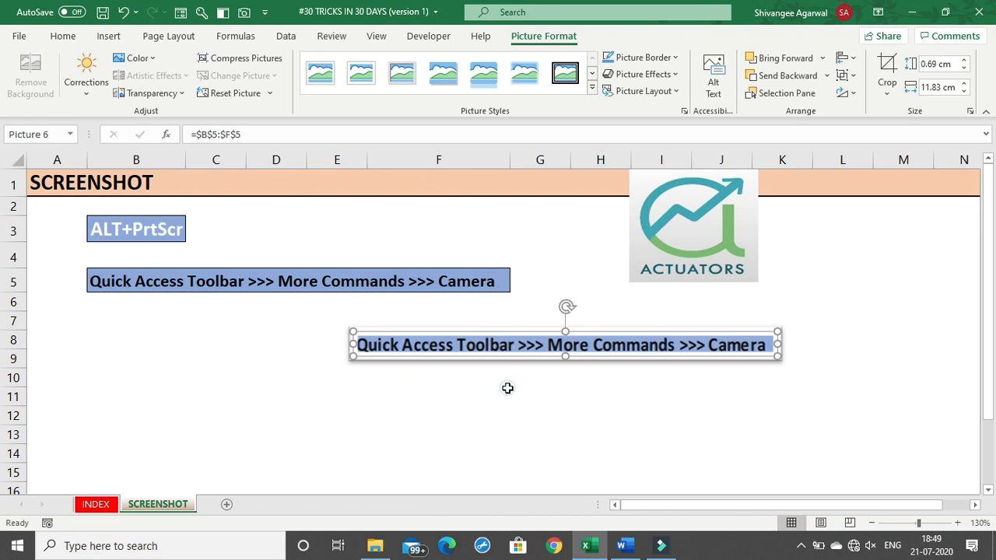
# Drag the Camera picture to row 8 directly under B5:F5 in column B, then deselect it at C3
pyautogui.moveTo(566, 346); pyautogui.dragTo(370, 370)
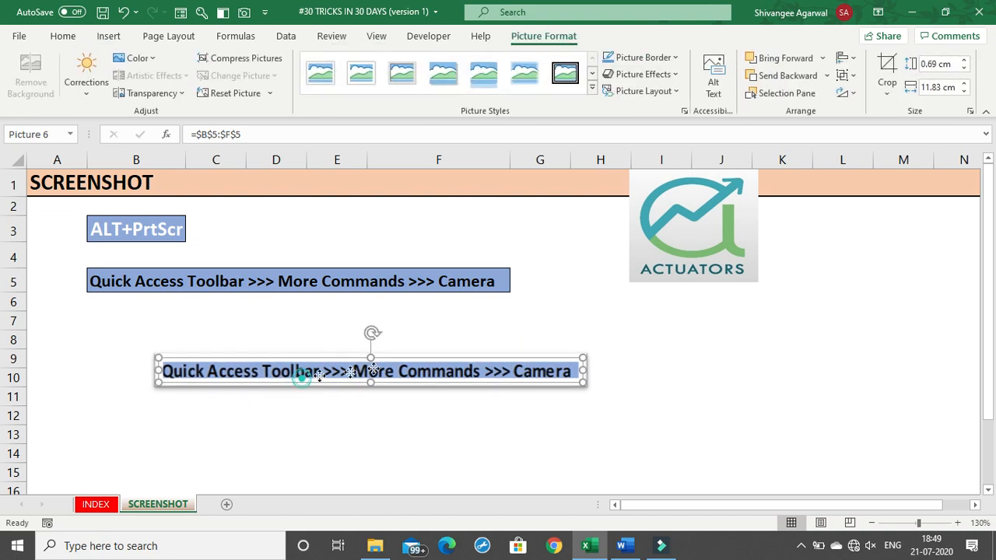
pyautogui.moveTo(371, 371); pyautogui.dragTo(488, 212)
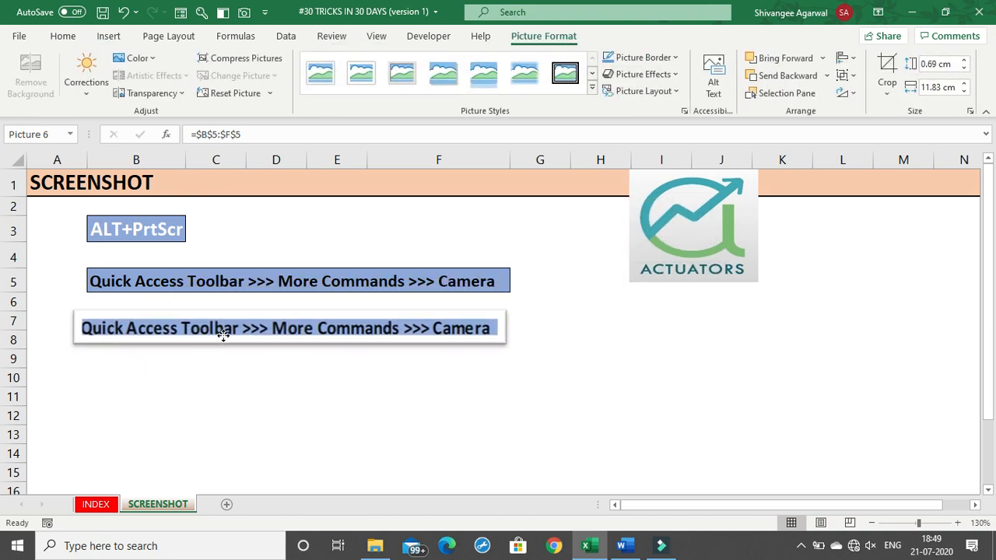
pyautogui.click(233, 333)
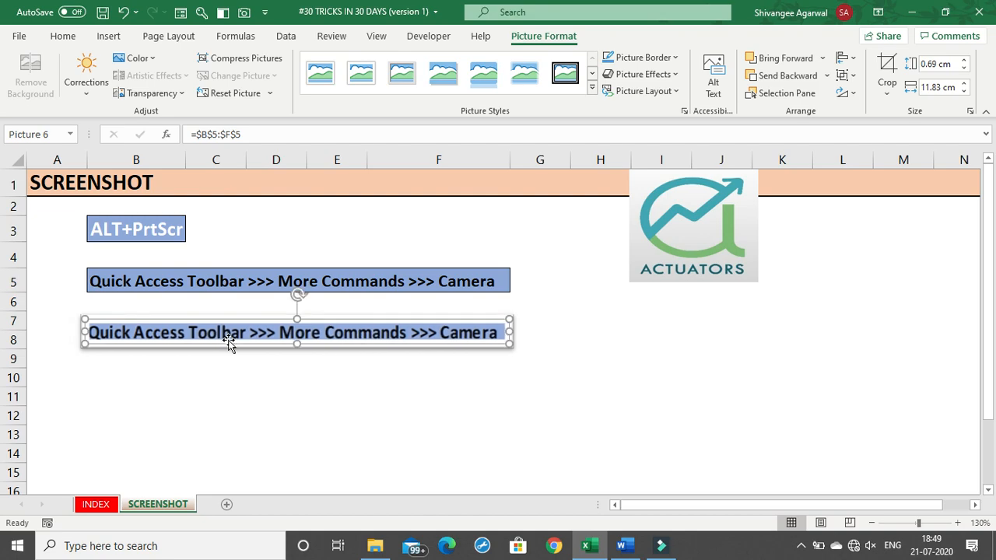
pyautogui.click(224, 231)
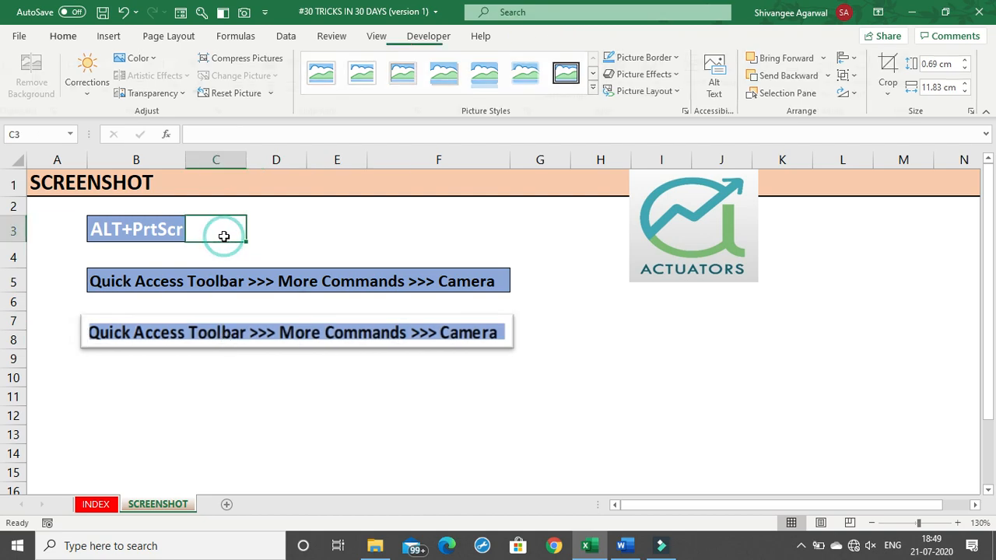
pyautogui.click(224, 237)
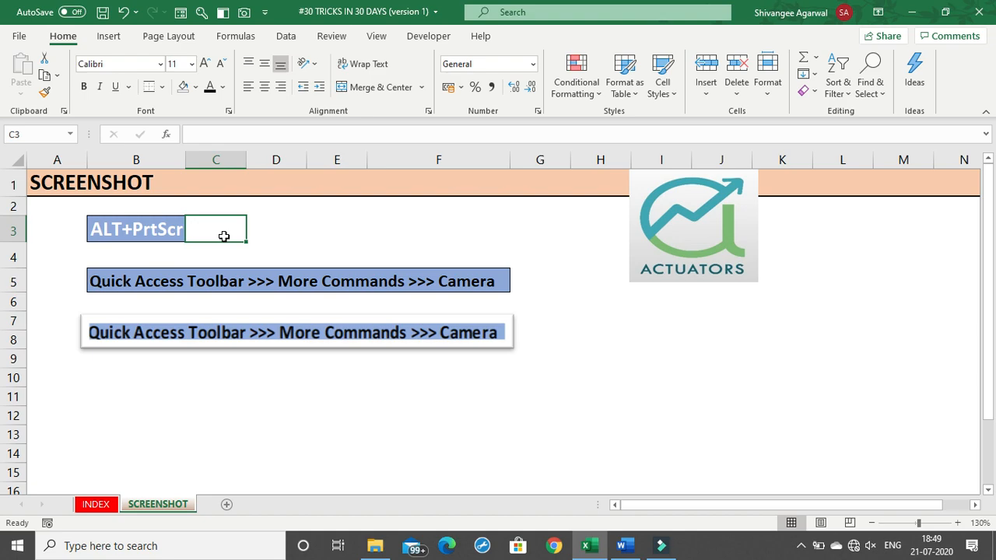
pyautogui.moveTo(526, 275)
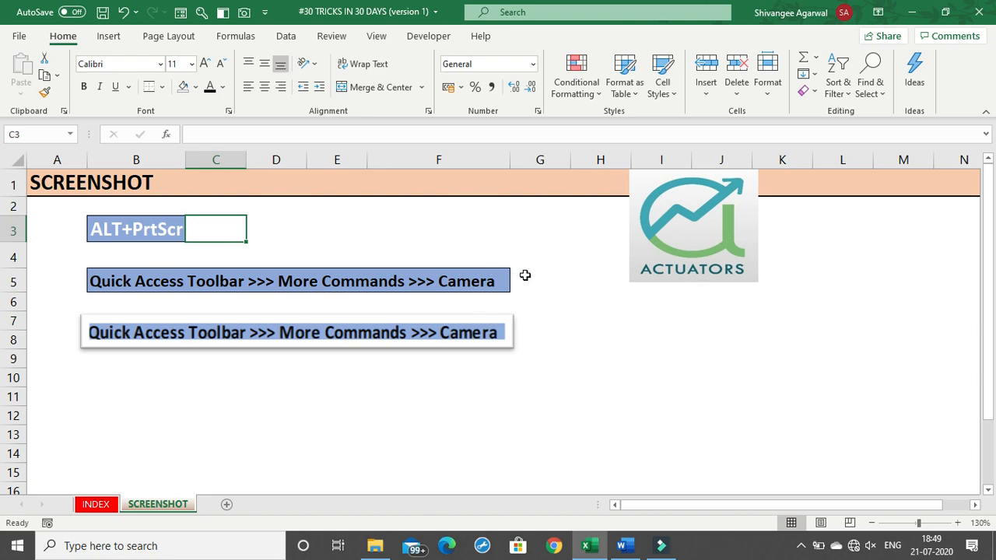
pyautogui.moveTo(517, 296)
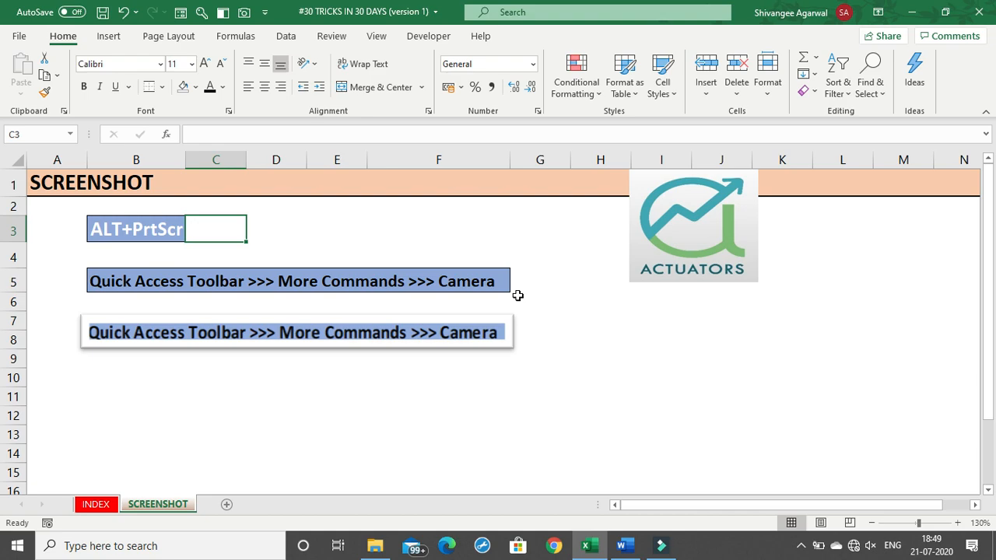
pyautogui.moveTo(708, 336)
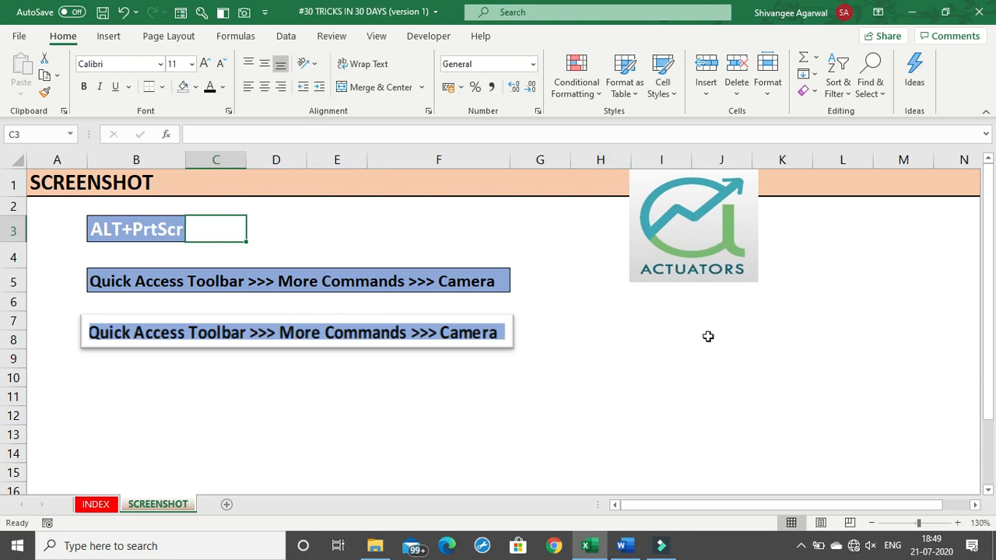